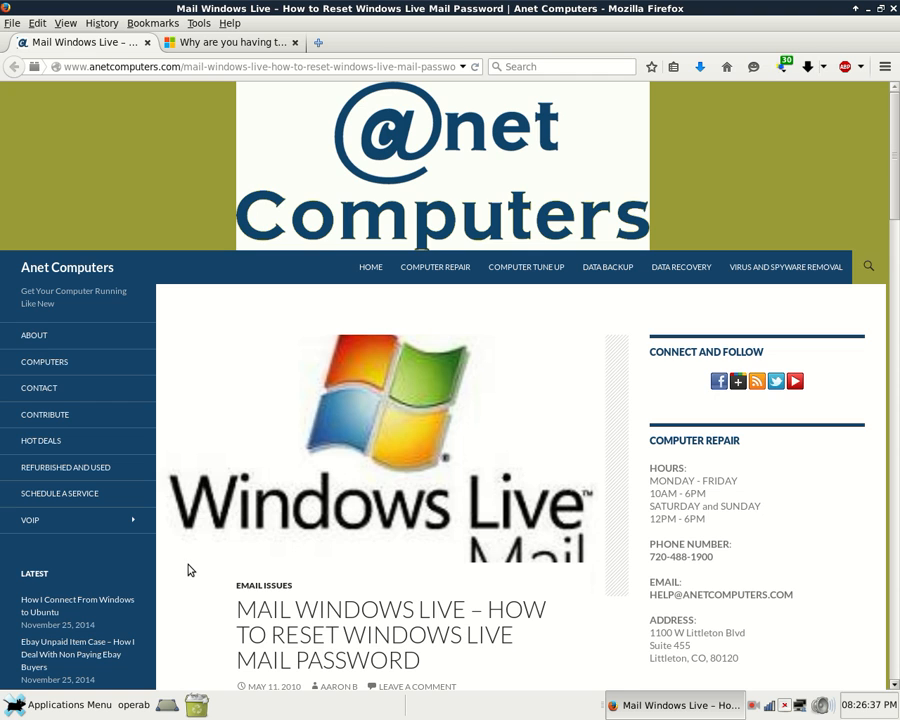
# Scroll the Windows Live Mail reset post past the header image to its three sign-in options.
pyautogui.scroll(-3)
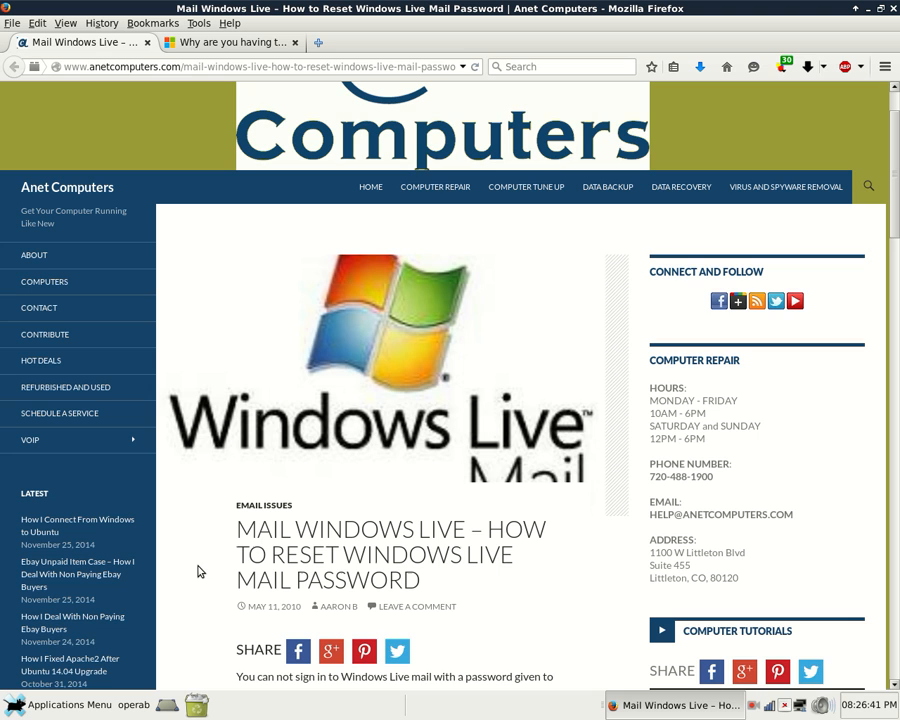
pyautogui.scroll(-3)
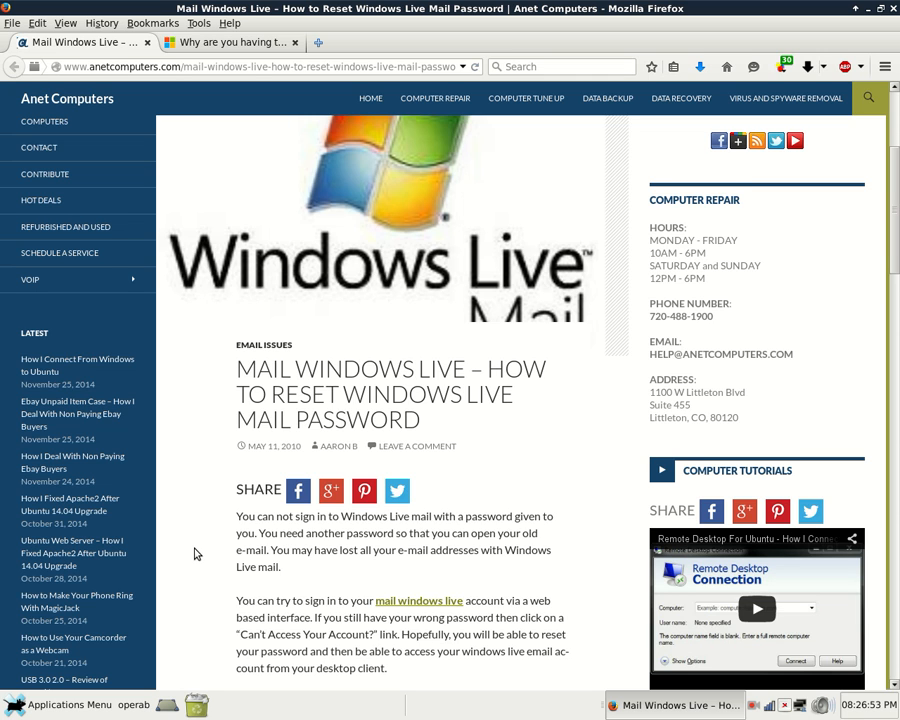
pyautogui.scroll(-3)
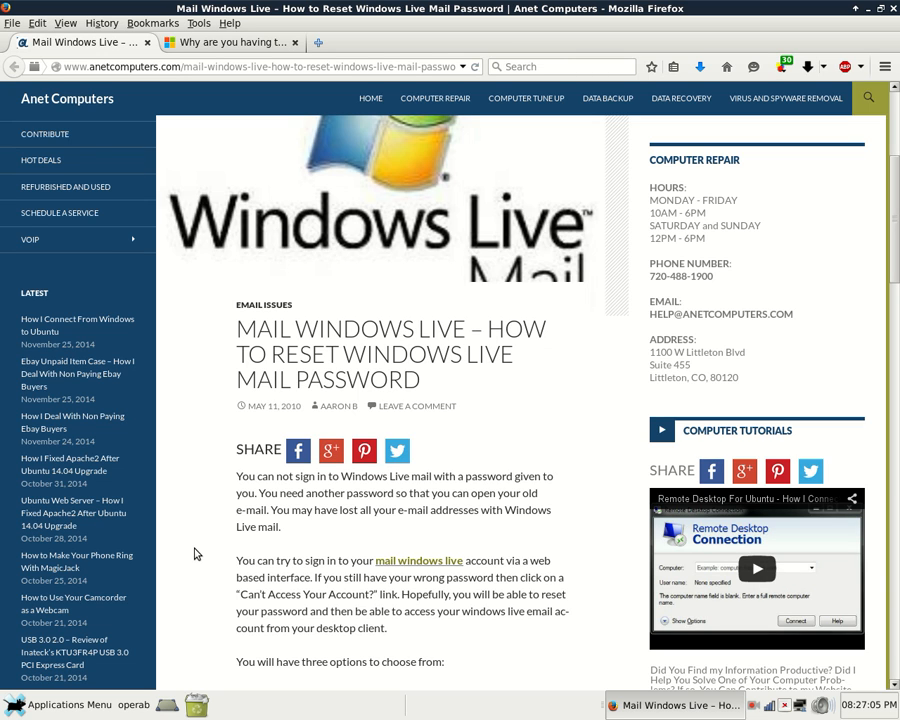
pyautogui.scroll(-3)
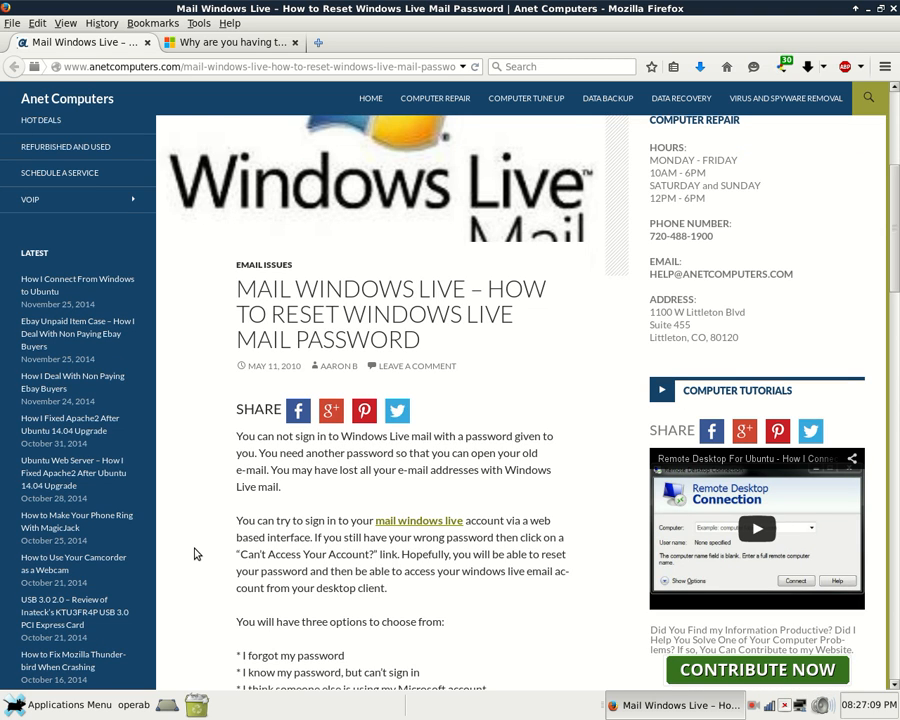
pyautogui.scroll(-3)
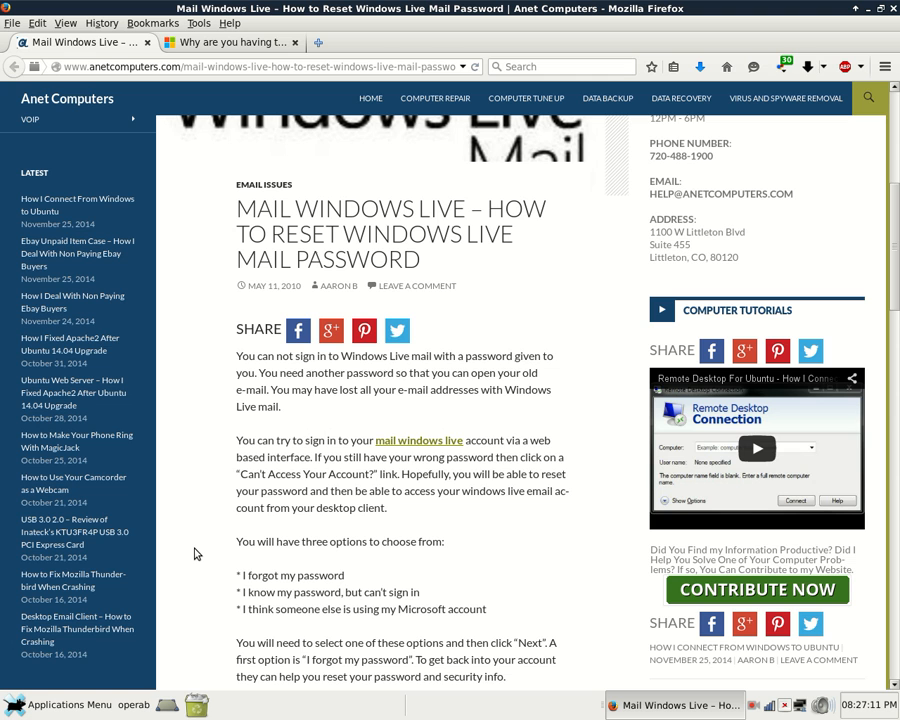
pyautogui.scroll(-3)
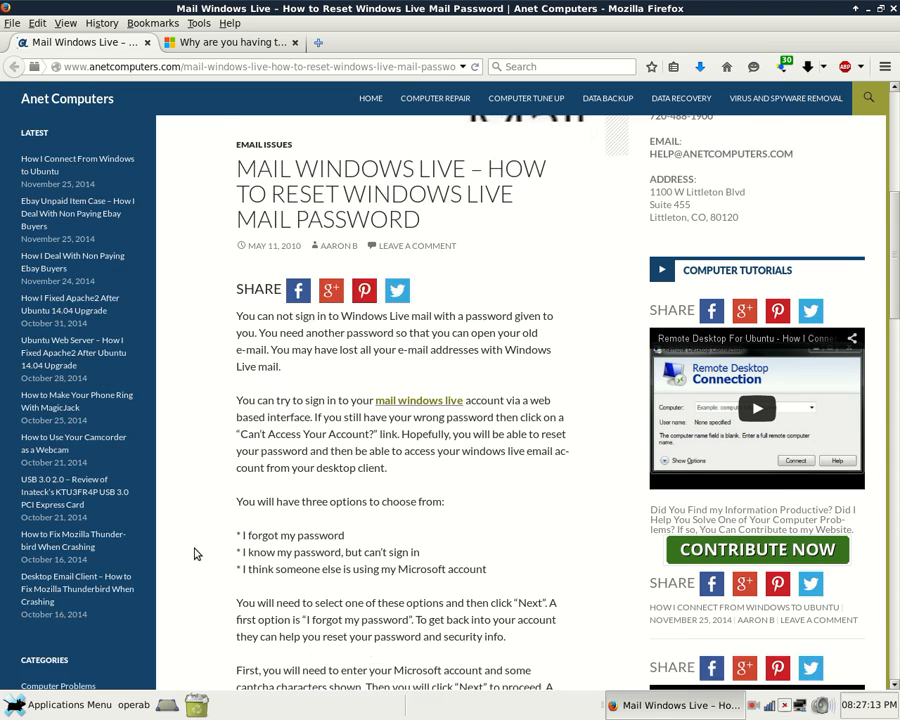
pyautogui.scroll(-3)
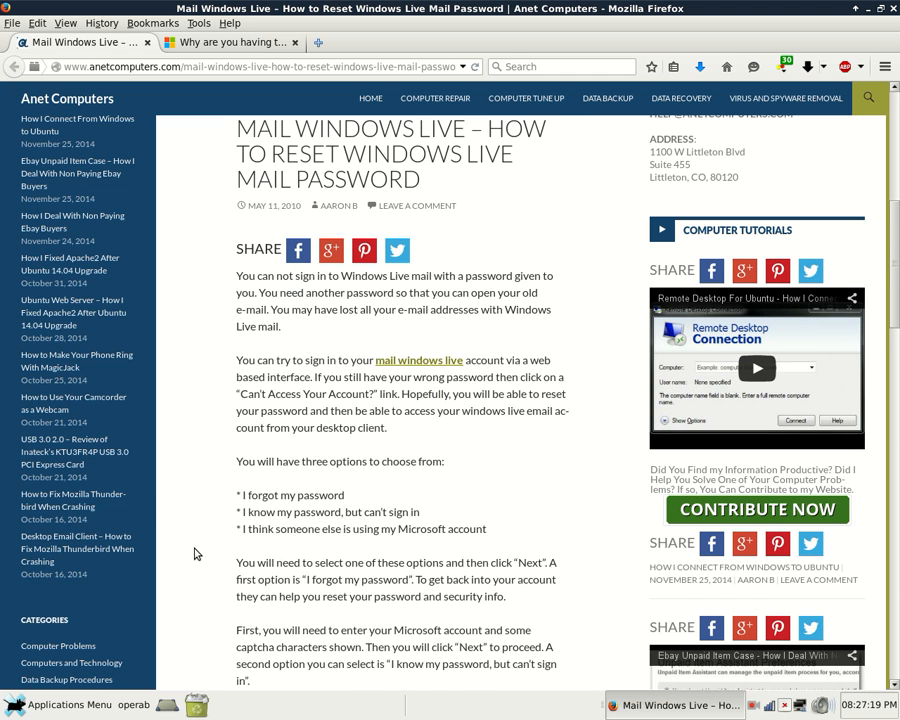
# Read through the article's compromised-account reasons and final sign-in step to its end.
pyautogui.scroll(-3)
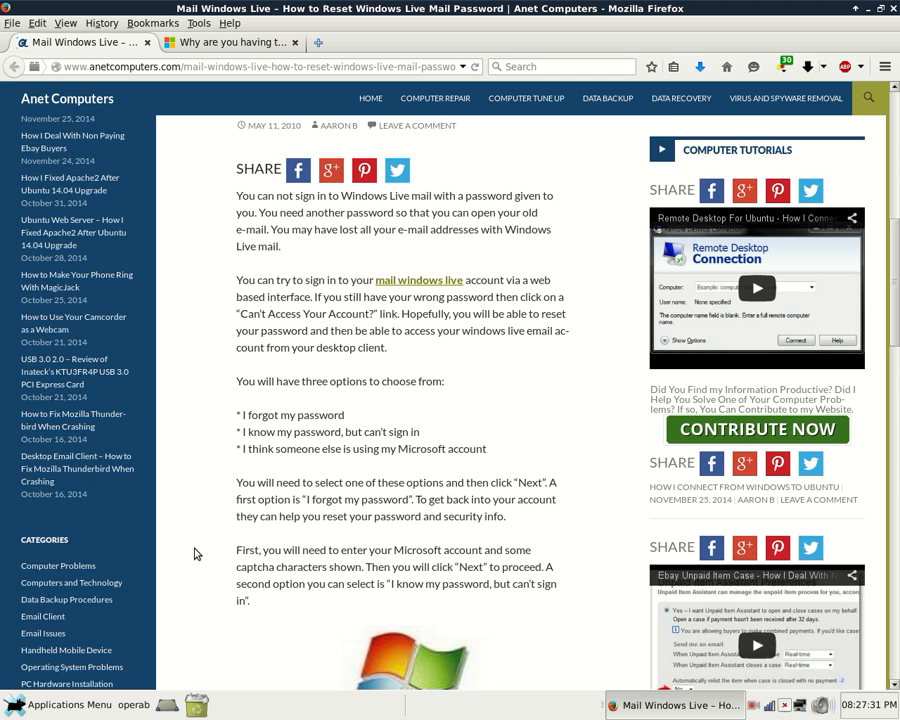
pyautogui.scroll(-3)
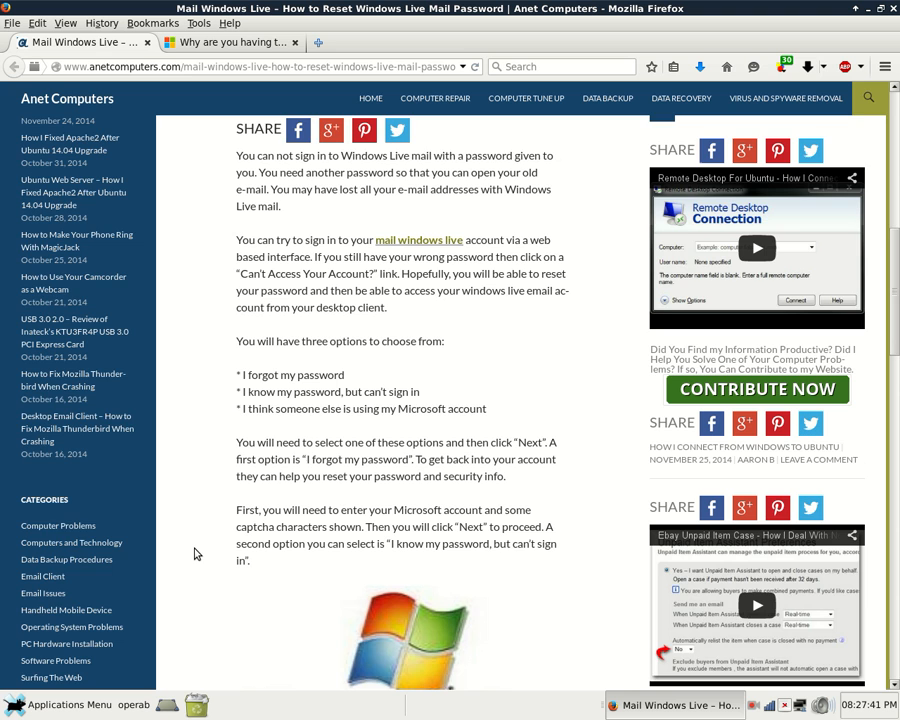
pyautogui.scroll(-3)
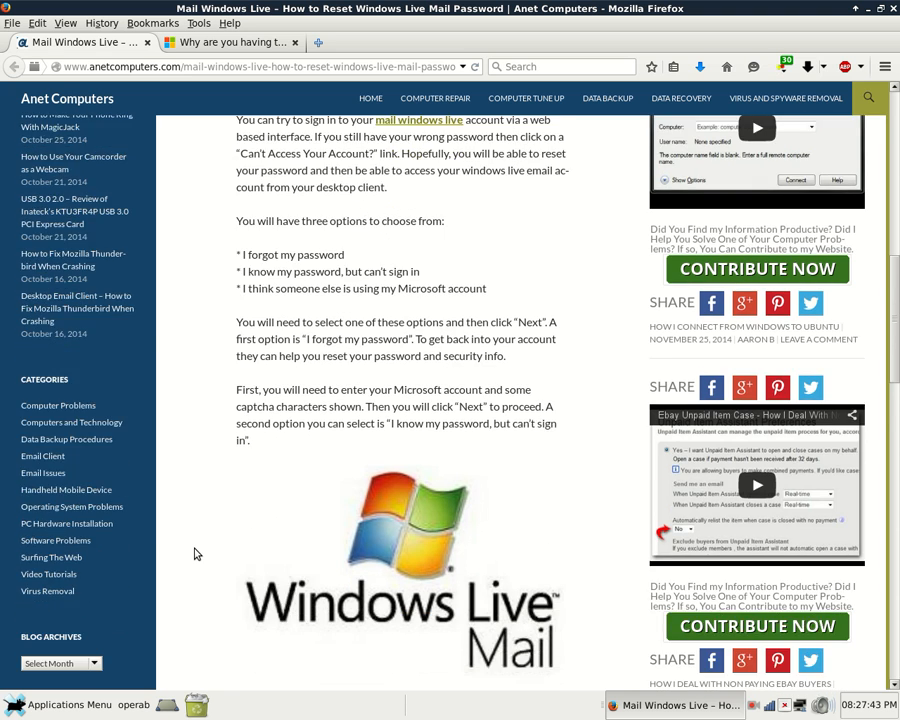
pyautogui.scroll(-3)
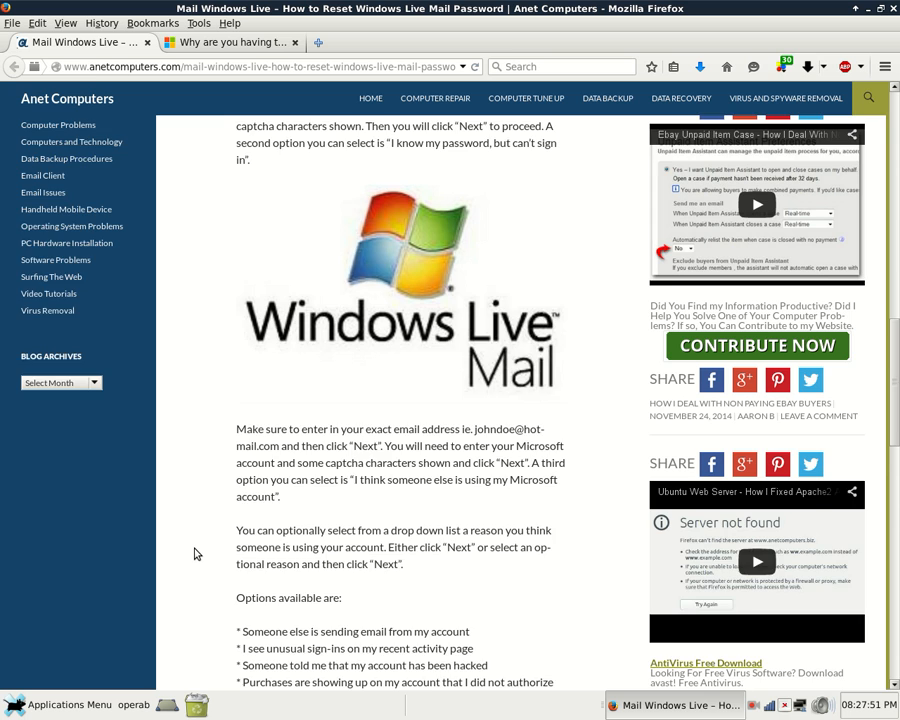
pyautogui.scroll(-3)
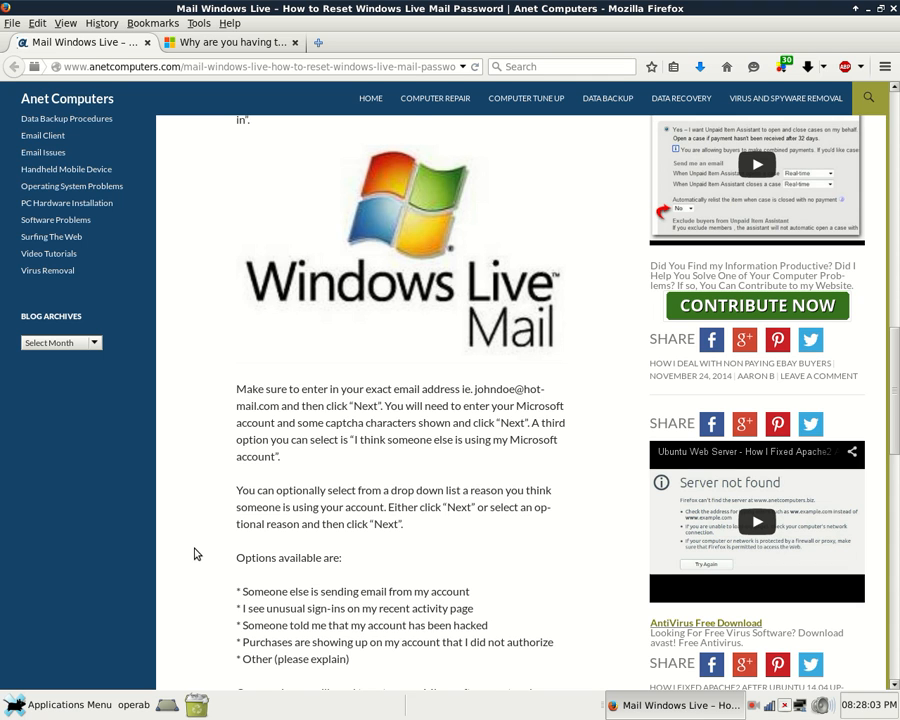
pyautogui.scroll(-3)
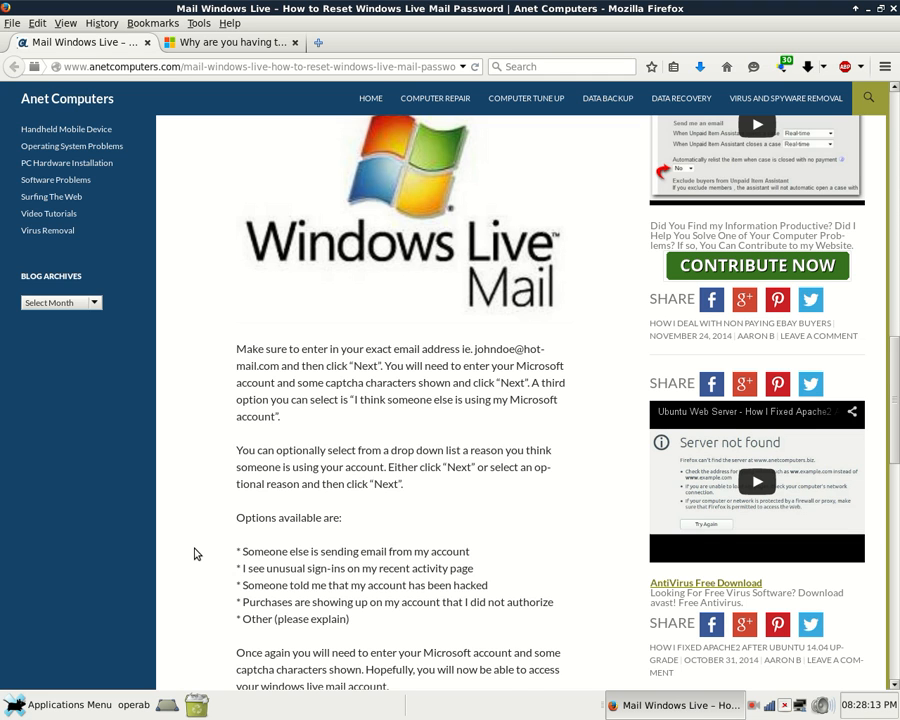
pyautogui.scroll(-3)
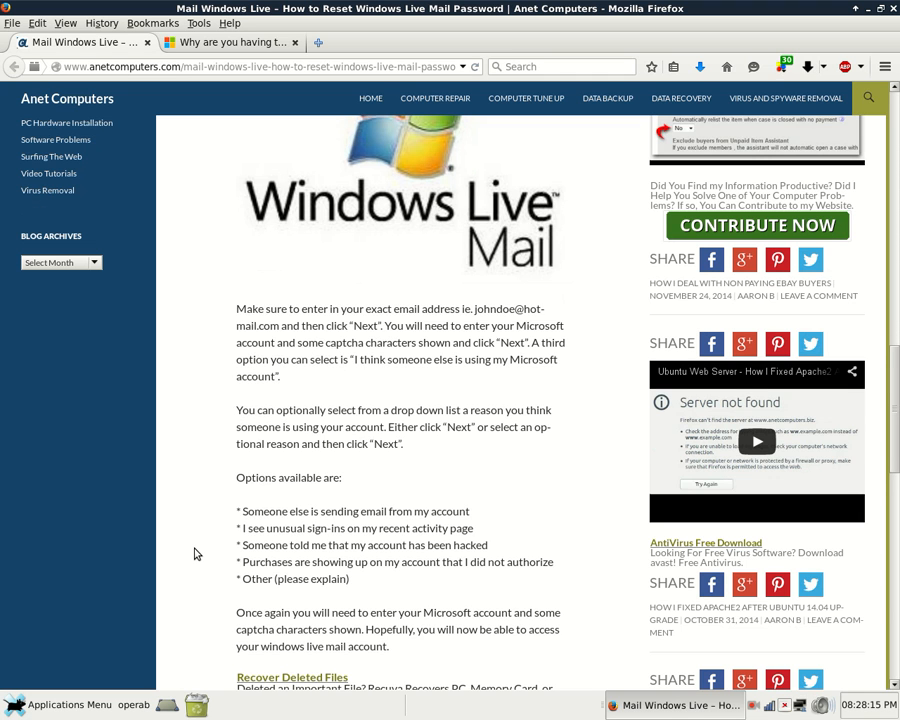
pyautogui.scroll(-3)
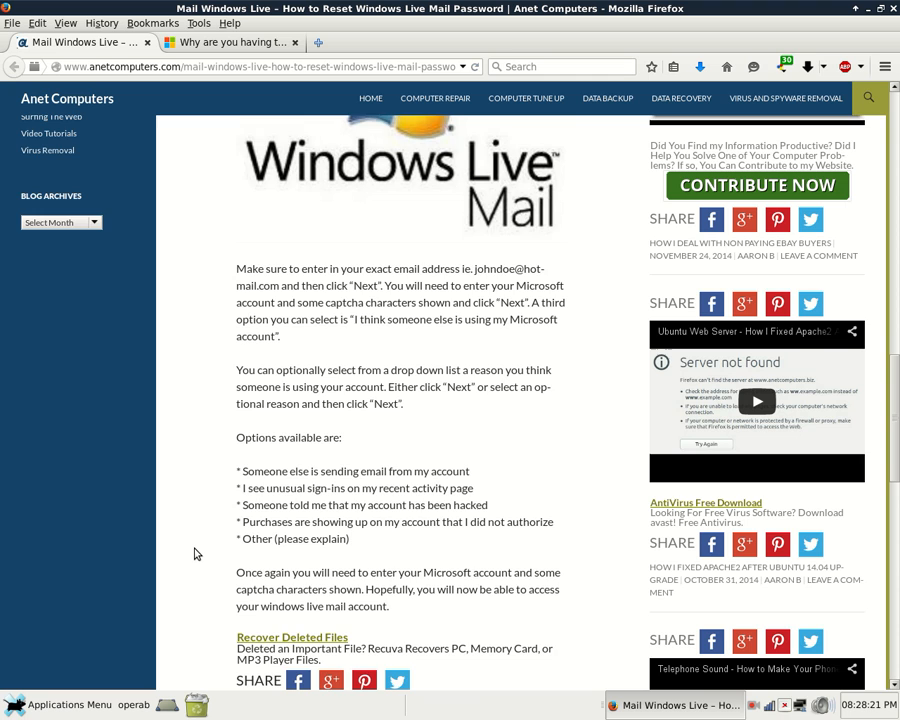
pyautogui.scroll(-3)
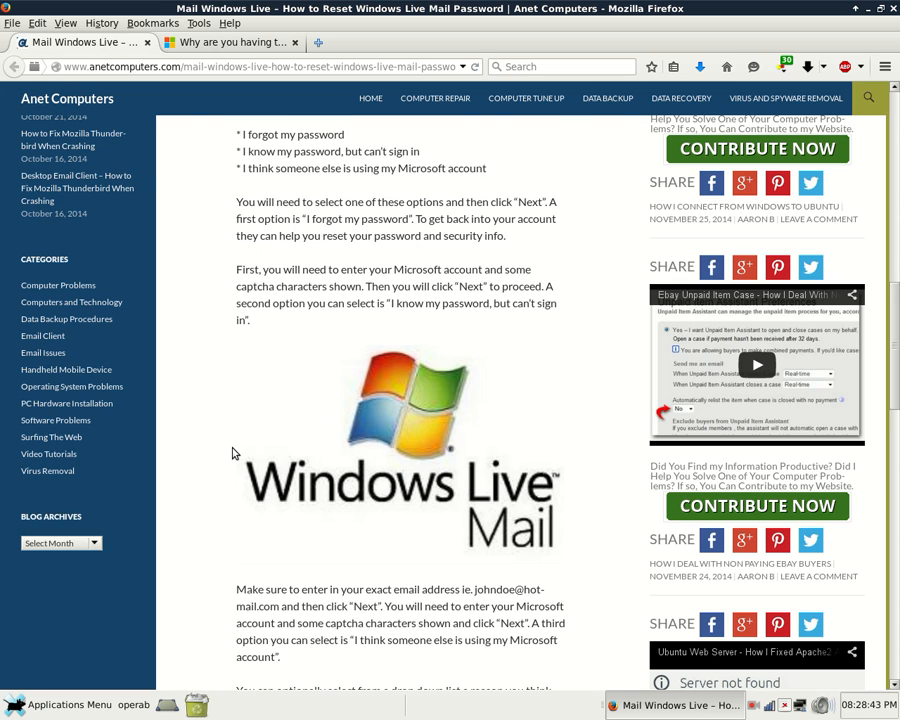
# Switch to the second tab showing the Microsoft sign-in trouble page.
pyautogui.scroll(3)
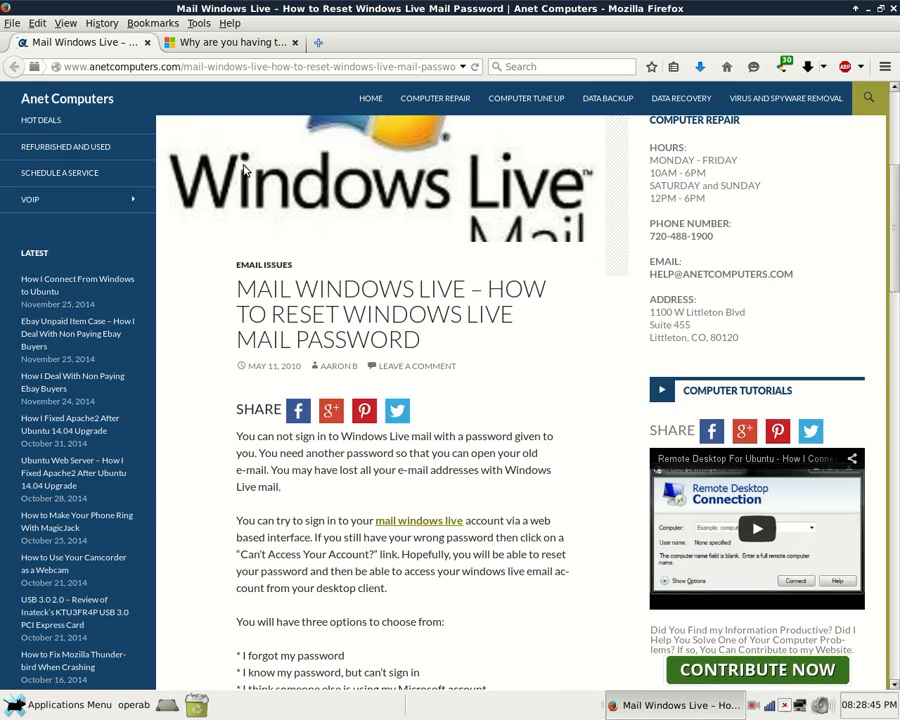
pyautogui.click(230, 47)
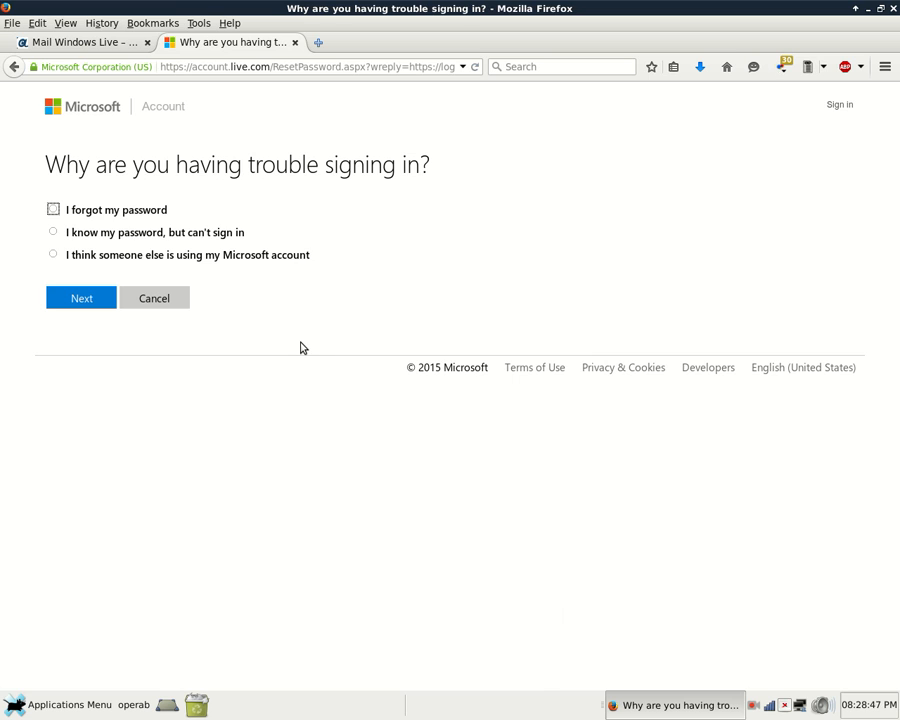
pyautogui.moveTo(263, 369)
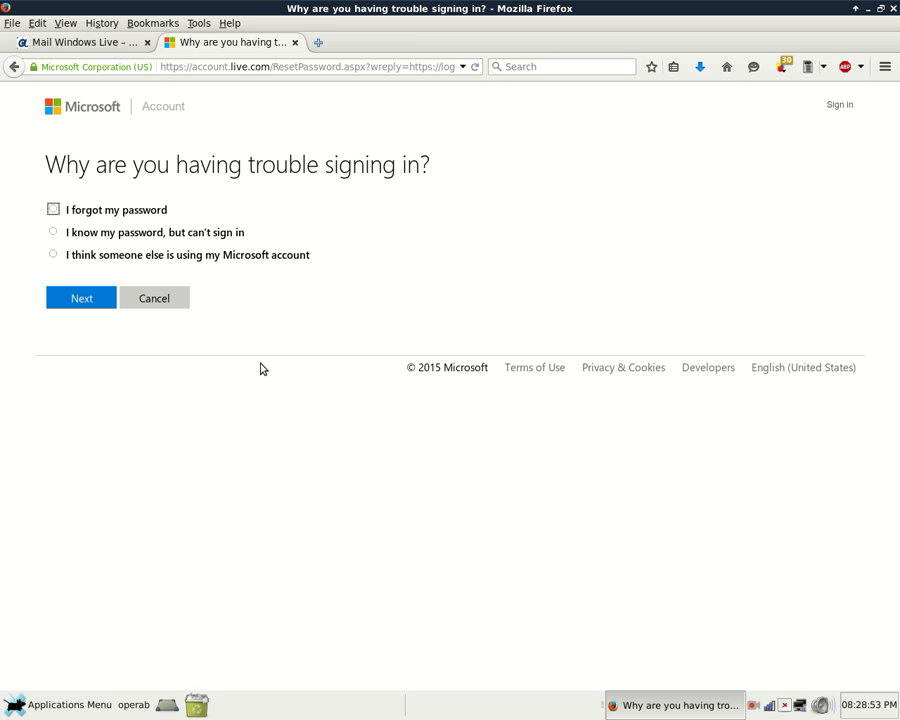
pyautogui.moveTo(279, 347)
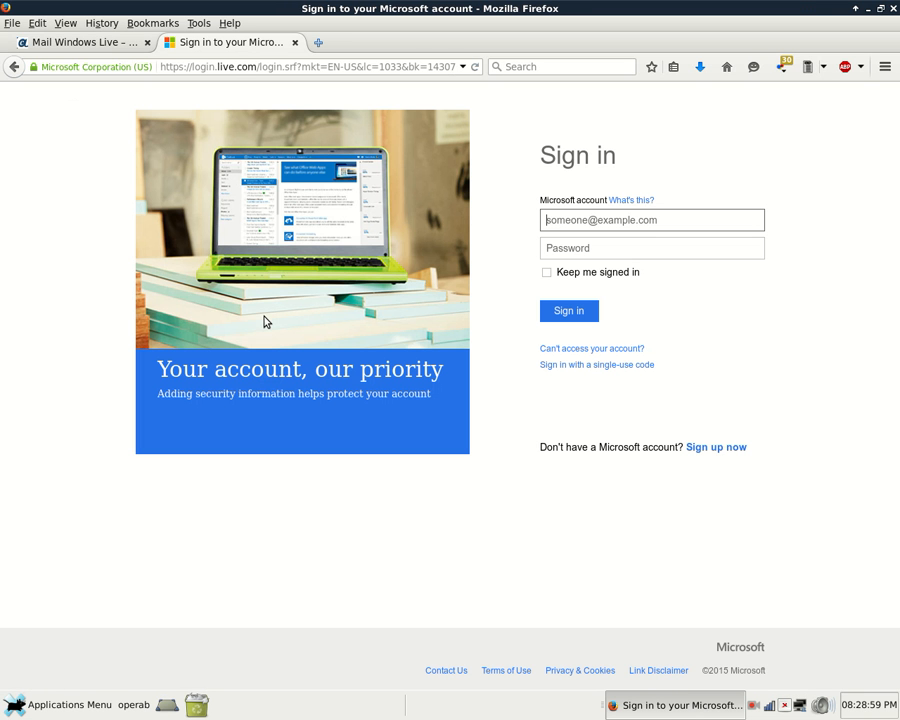
pyautogui.moveTo(599, 240)
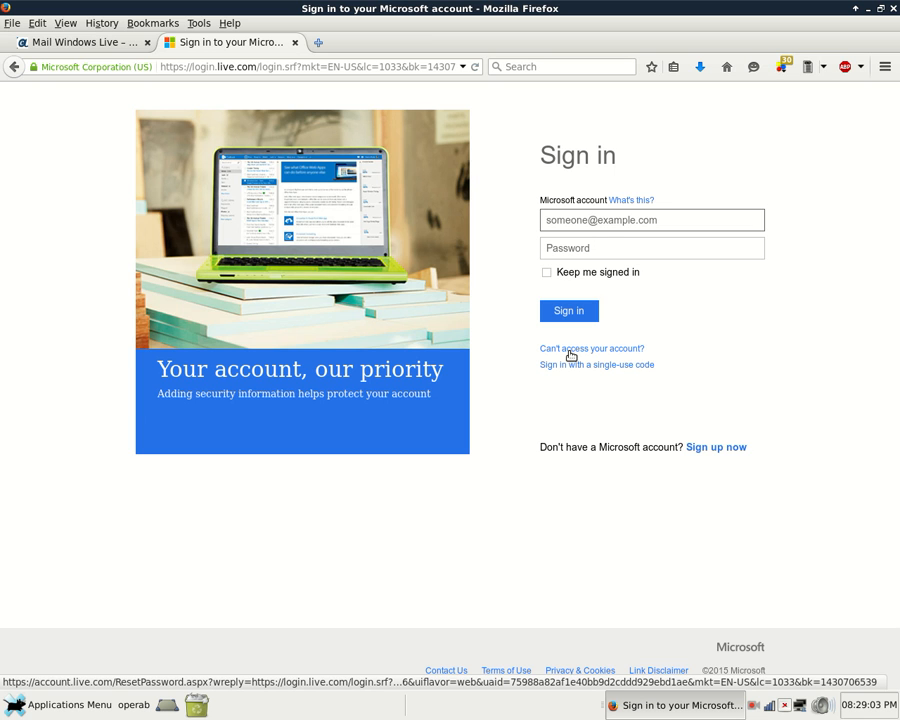
# Follow 'Can't access your account?' to the page listing three recovery options.
pyautogui.click(592, 348)
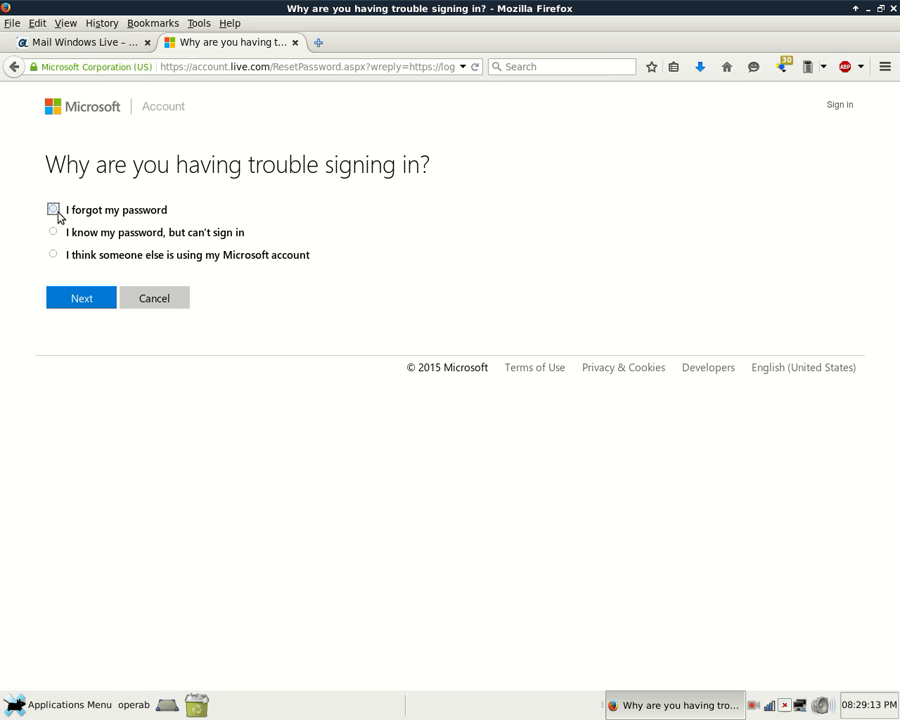
# Choose 'I think someone else is using my Microsoft account', leave the reason blank, and continue.
pyautogui.click(54, 234)
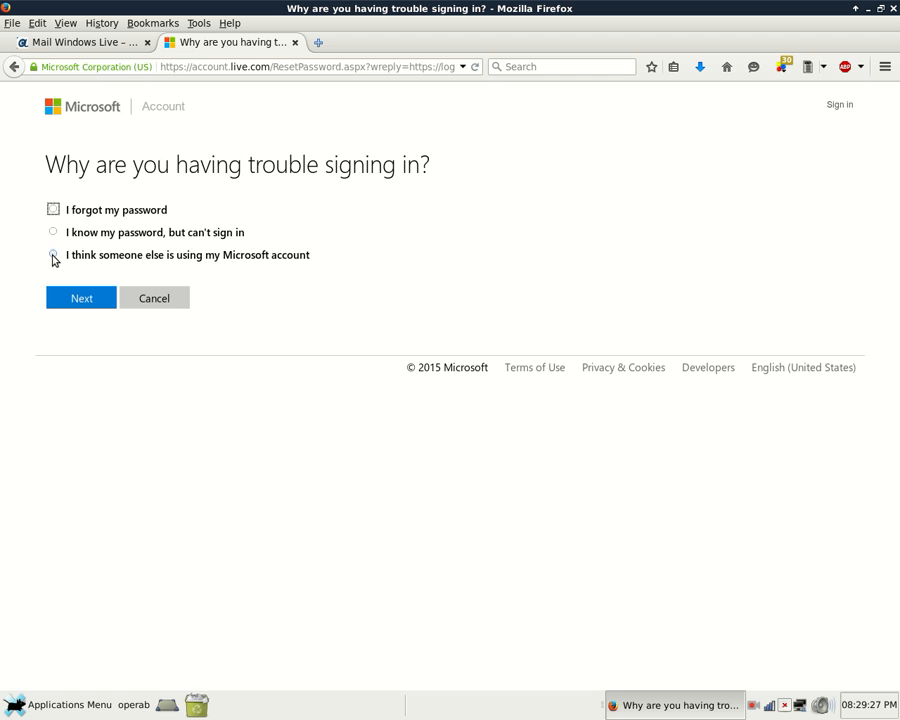
pyautogui.click(51, 254)
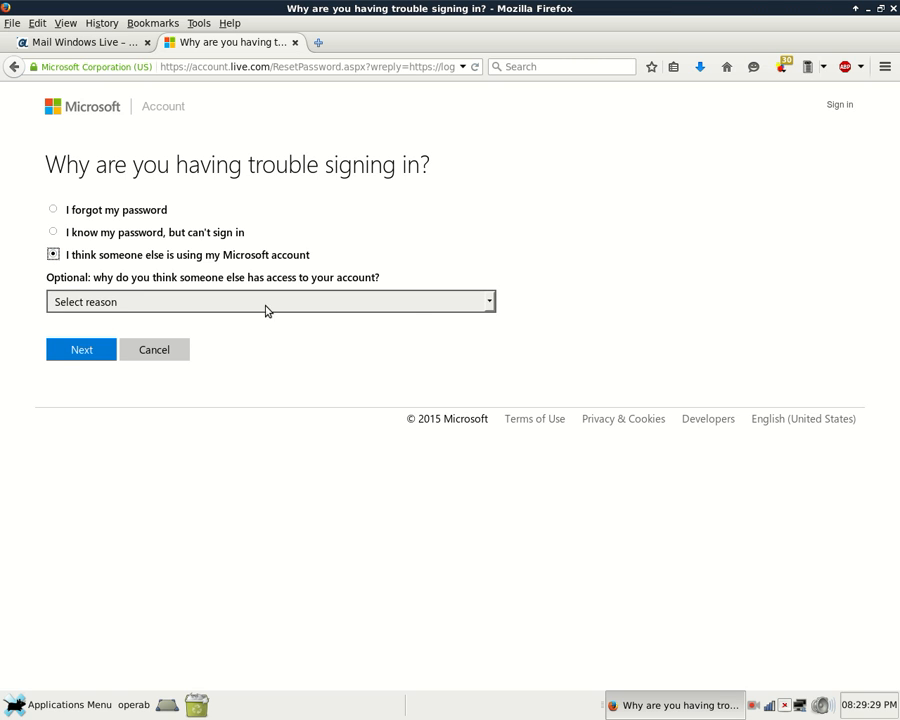
pyautogui.moveTo(468, 313)
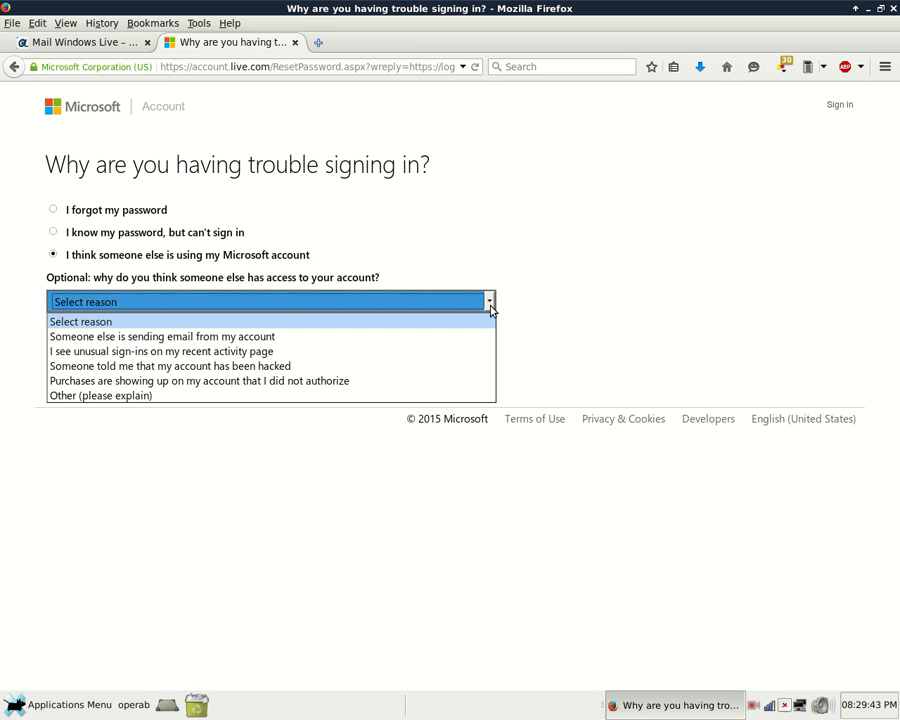
pyautogui.click(80, 321)
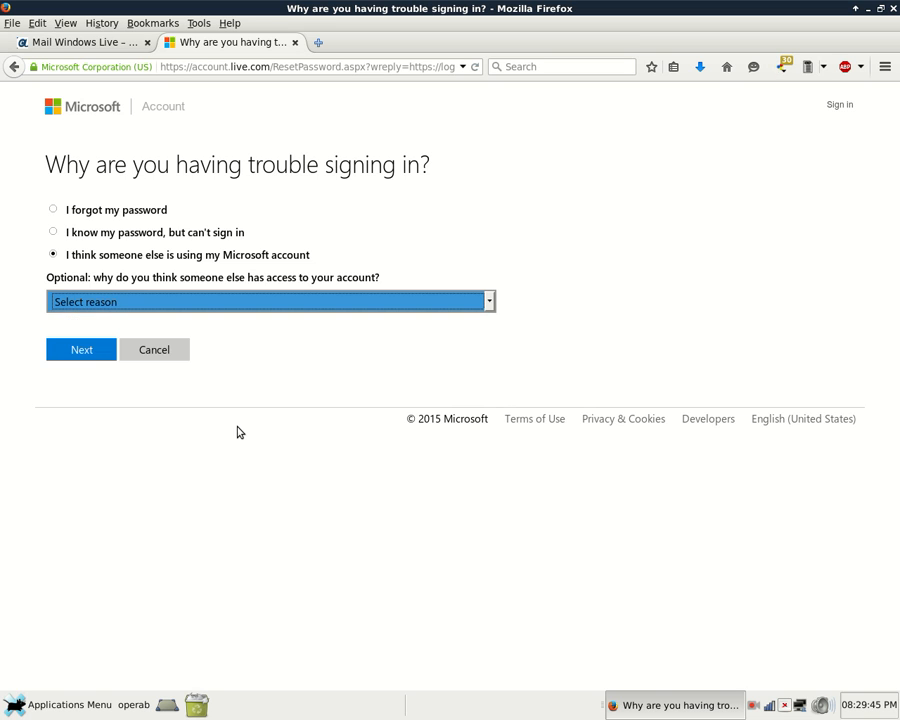
pyautogui.moveTo(148, 349)
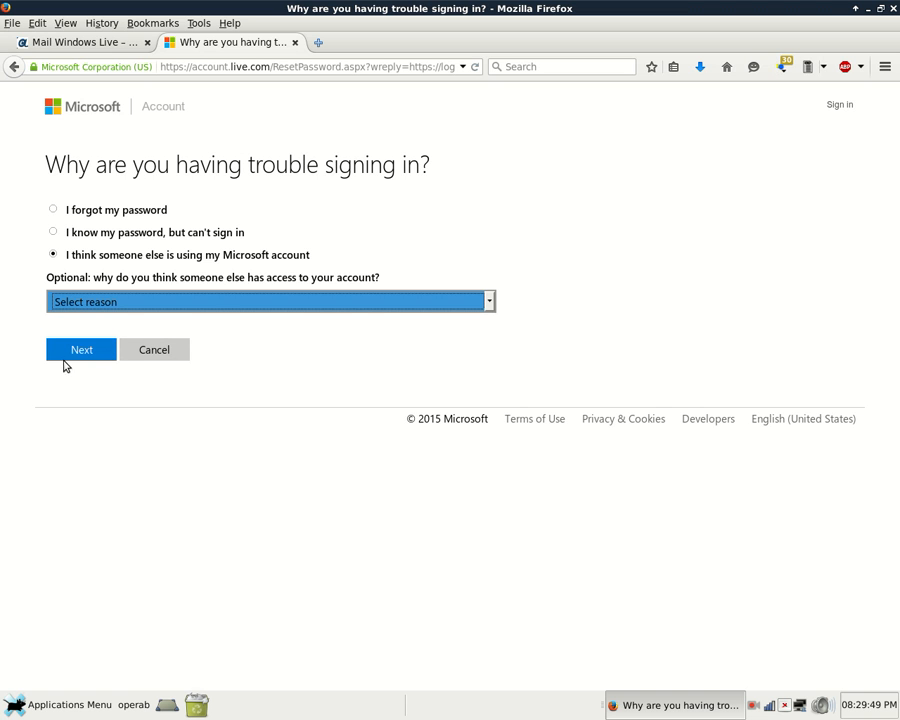
pyautogui.click(81, 349)
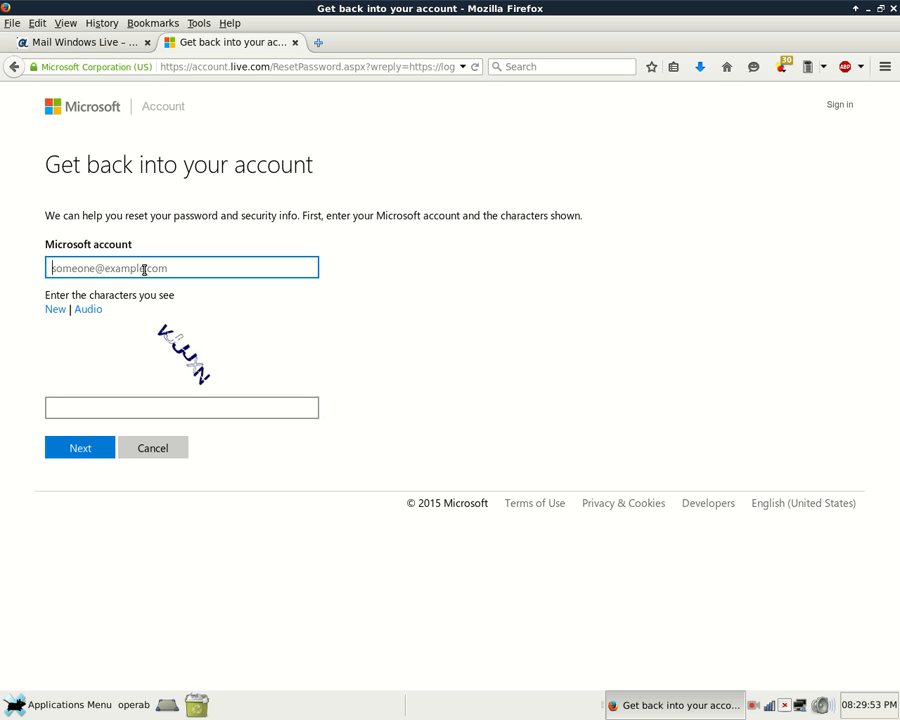
# Focus the captcha field, then switch back to the Anet Computers blog tab.
pyautogui.click(181, 408)
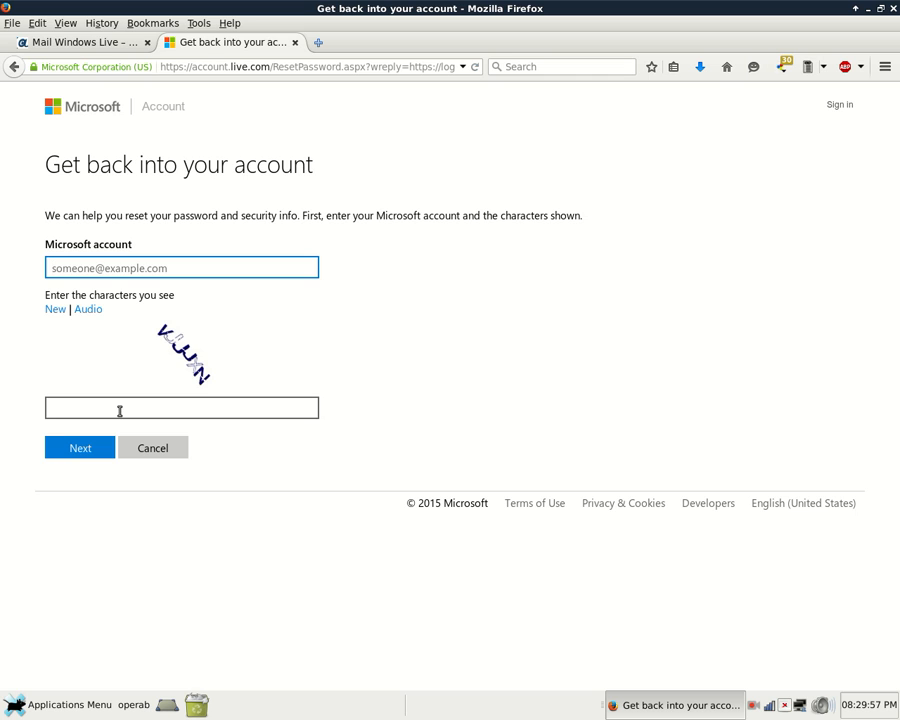
pyautogui.moveTo(334, 394)
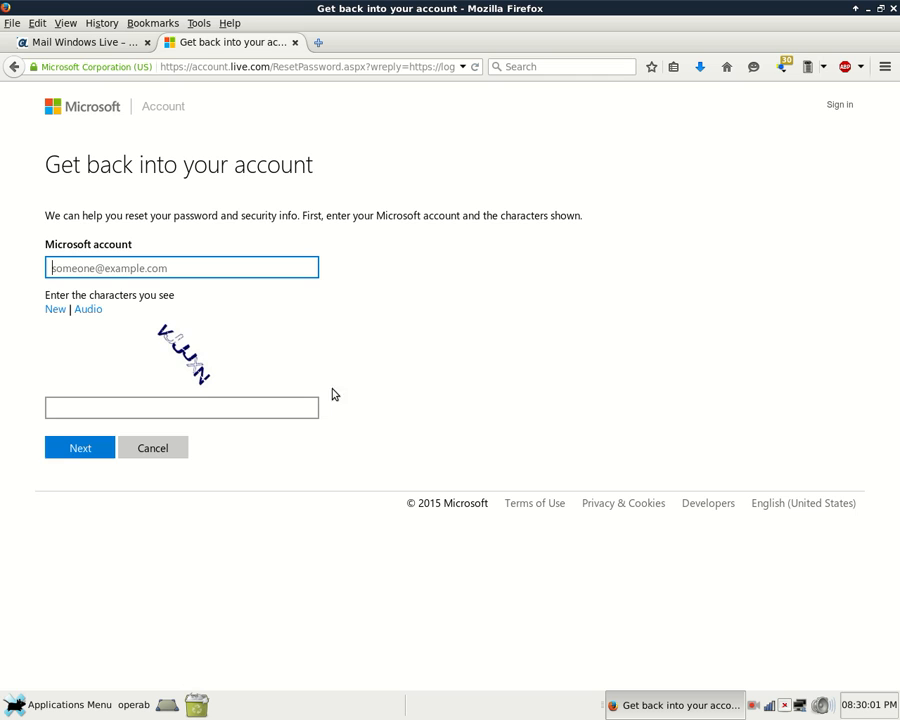
pyautogui.moveTo(360, 372)
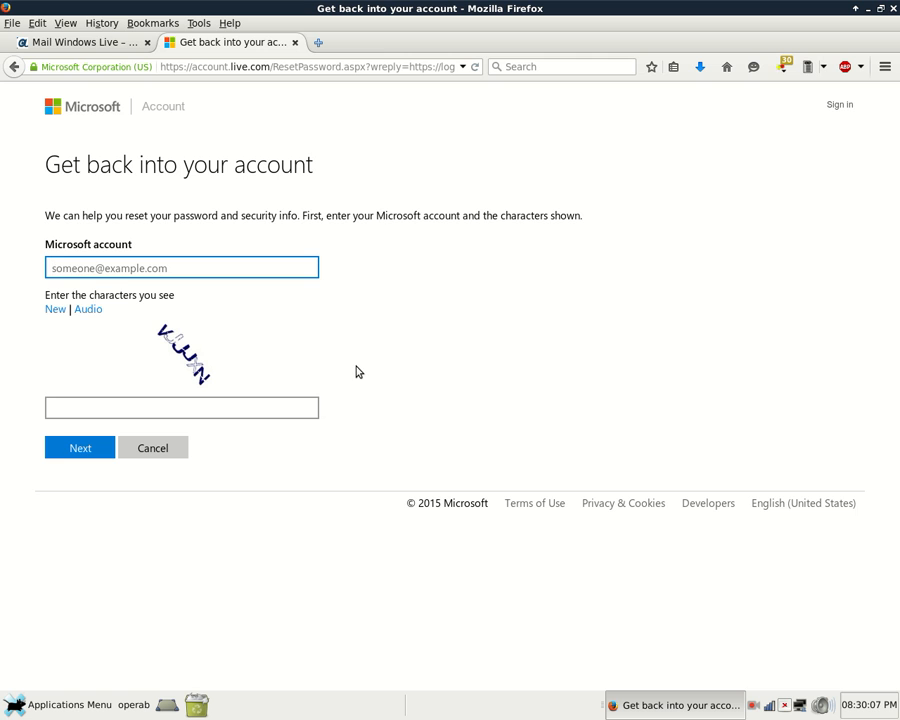
pyautogui.moveTo(128, 106)
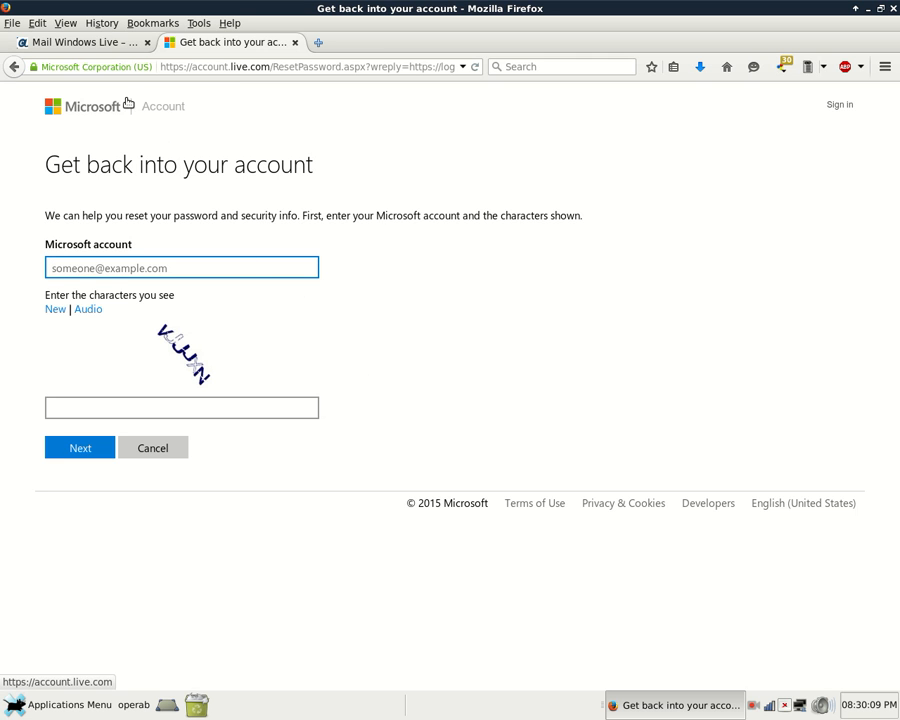
pyautogui.click(90, 42)
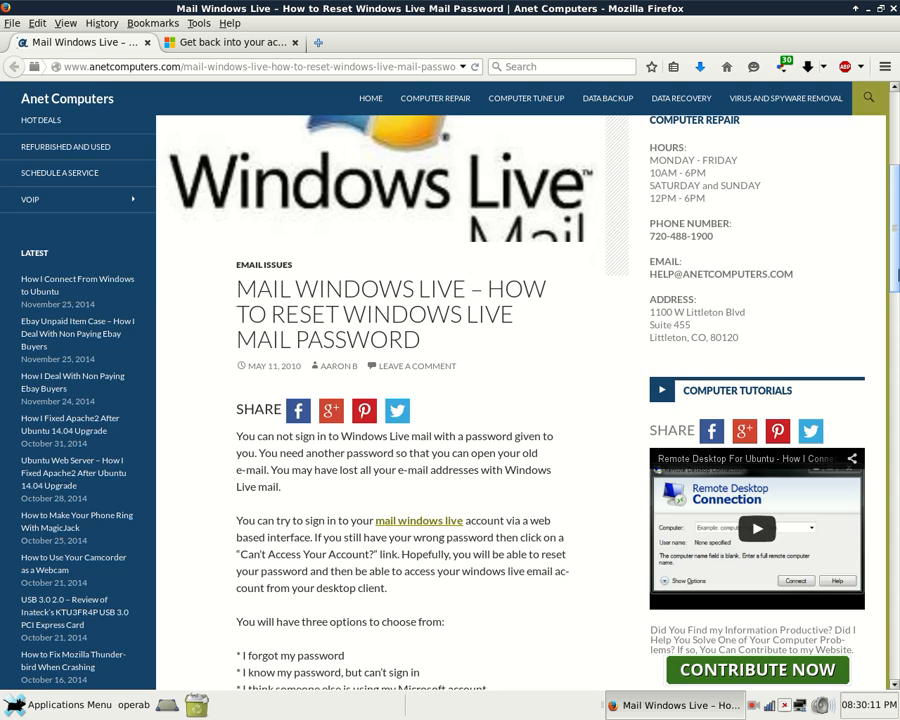